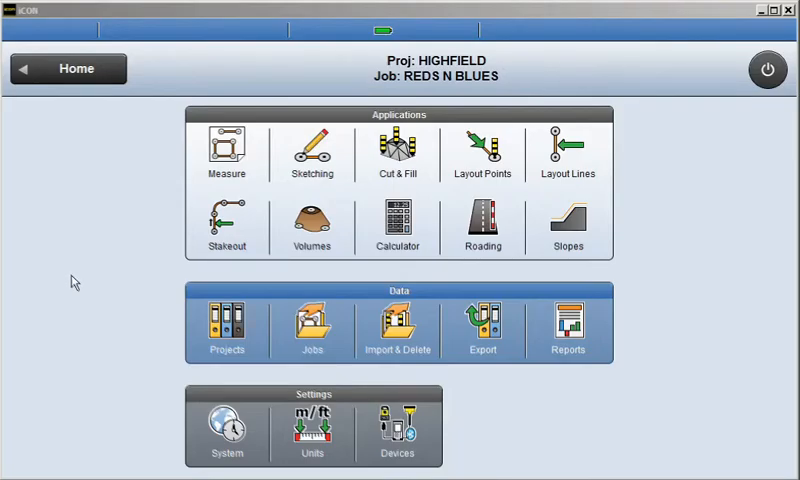
mouse_move(78, 312)
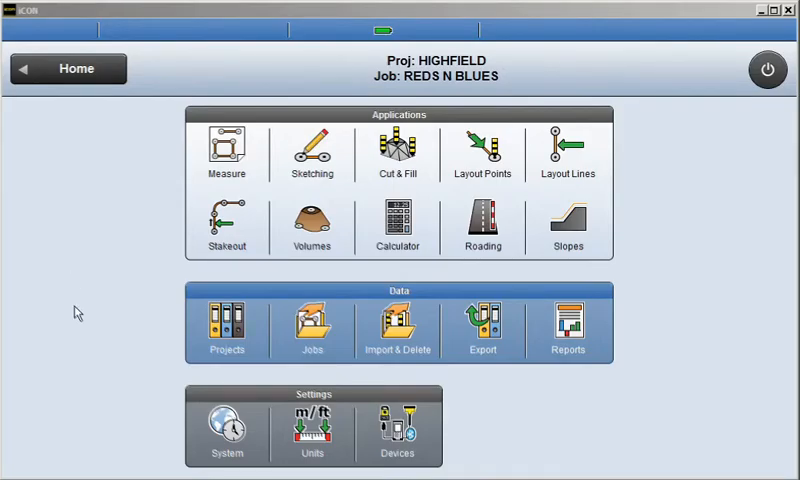
mouse_move(94, 368)
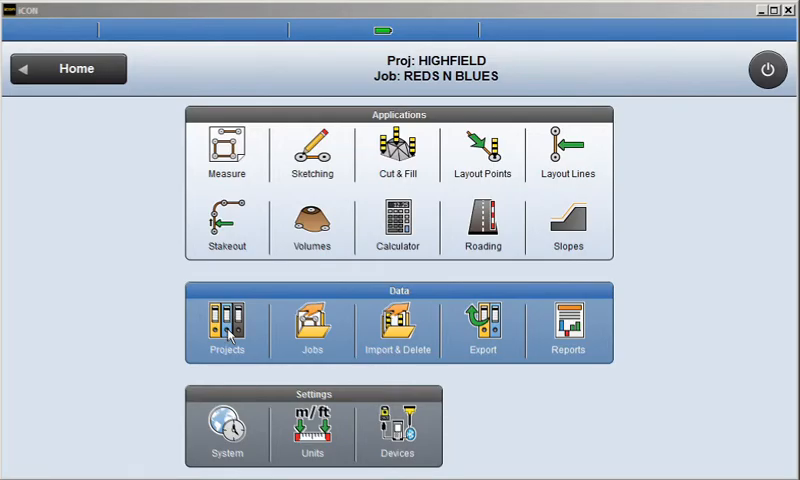
- Show the Projects list to reach HIGHFIELD's export screen
click(228, 324)
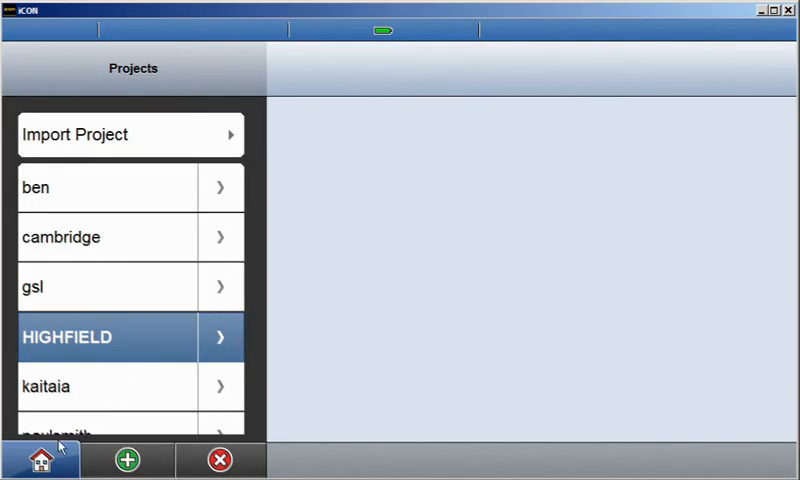
mouse_move(156, 404)
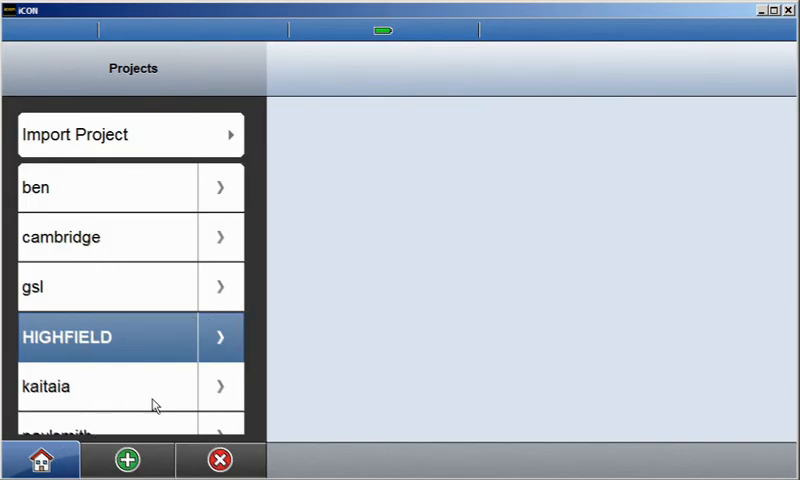
mouse_move(110, 416)
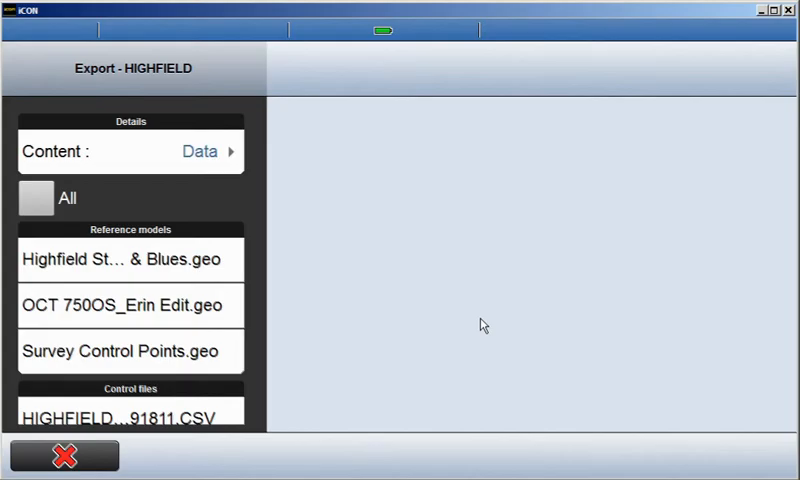
mouse_move(168, 264)
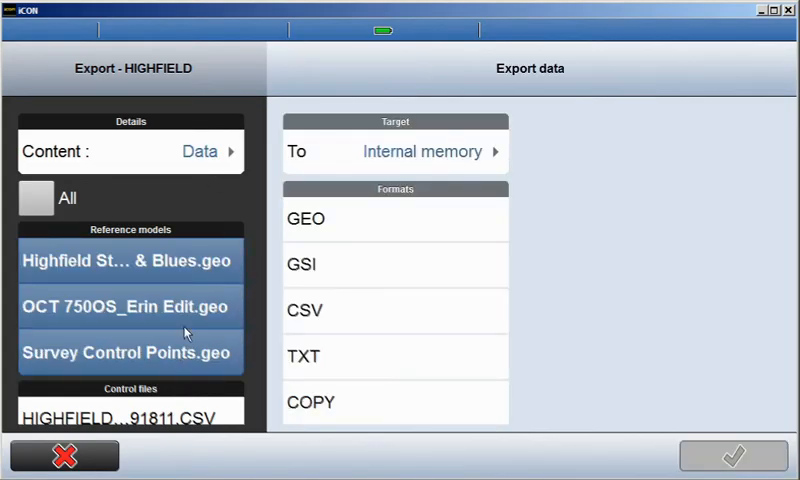
- Set export content to whole projects and mark ben, gsl and HIGHFIELD
click(210, 152)
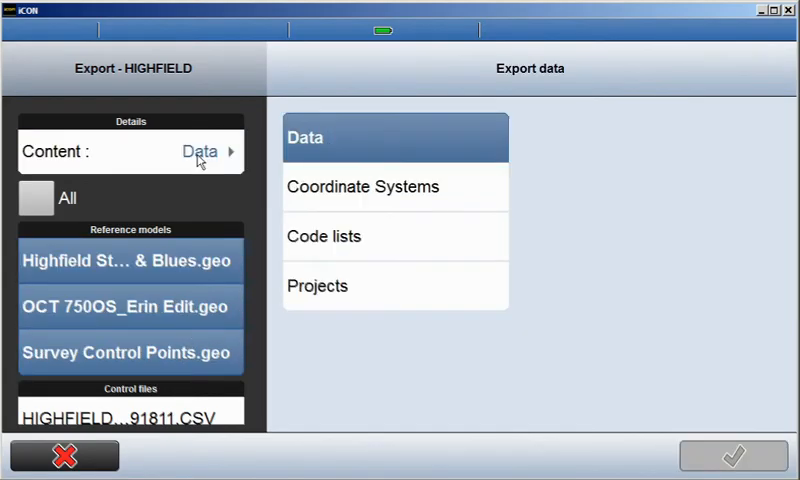
click(396, 286)
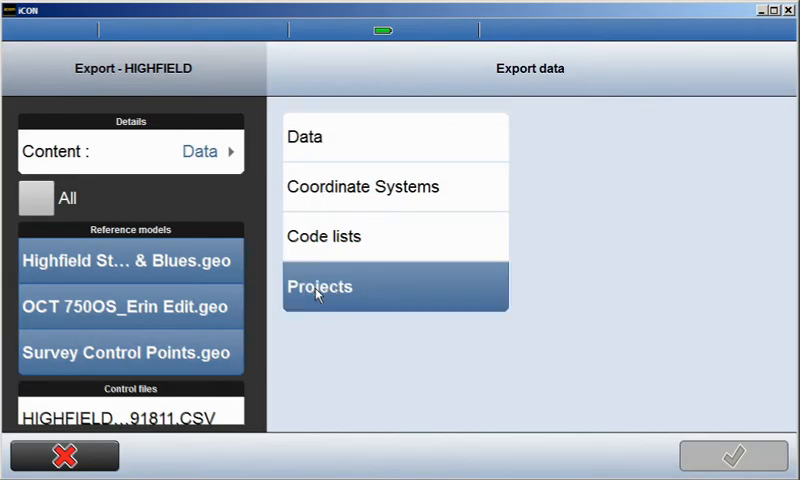
click(320, 288)
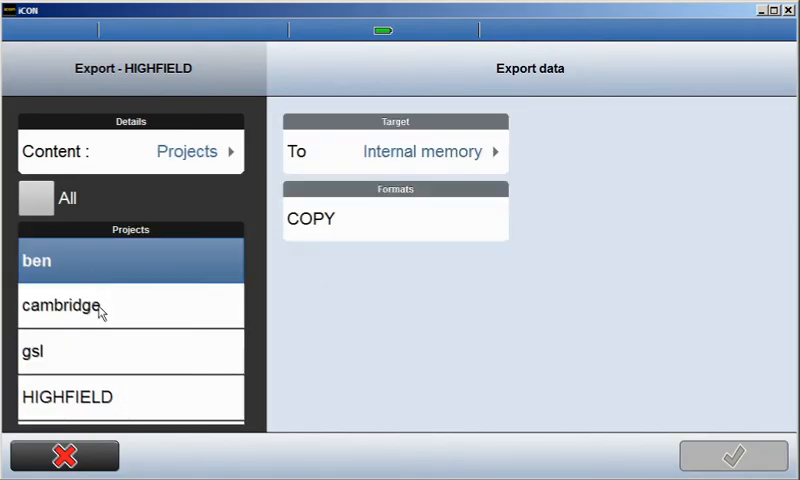
click(130, 352)
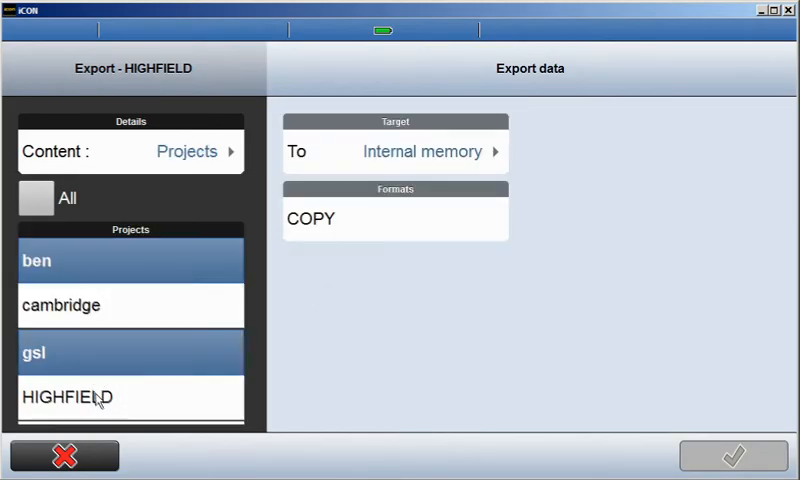
click(130, 396)
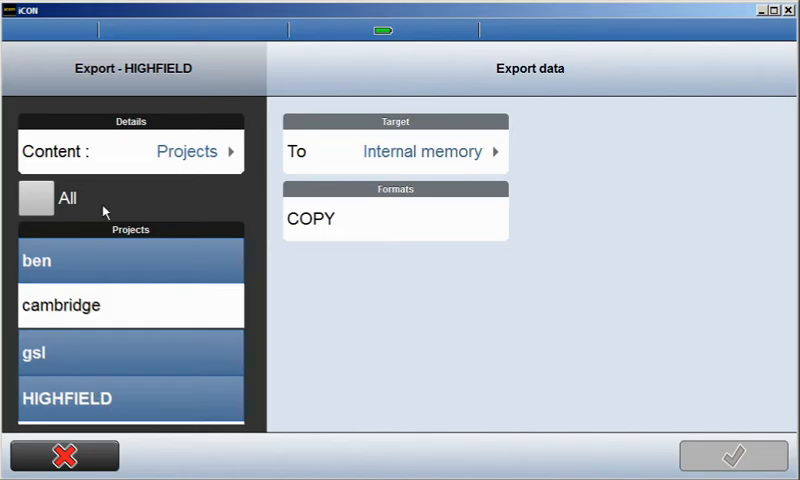
mouse_move(420, 158)
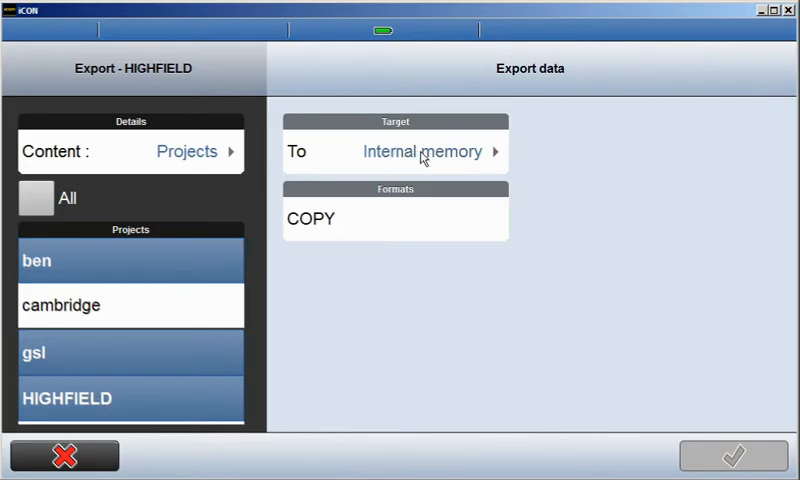
- Send the three projects to the FAT USB stick as plain copies and run the export
click(420, 152)
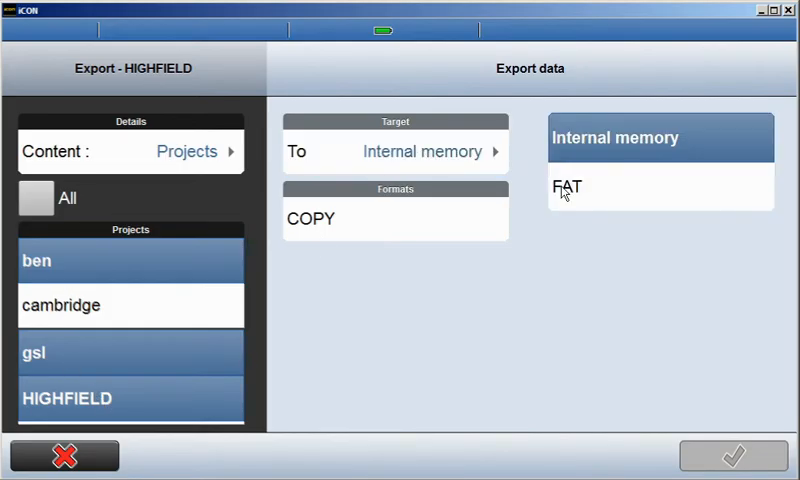
click(660, 188)
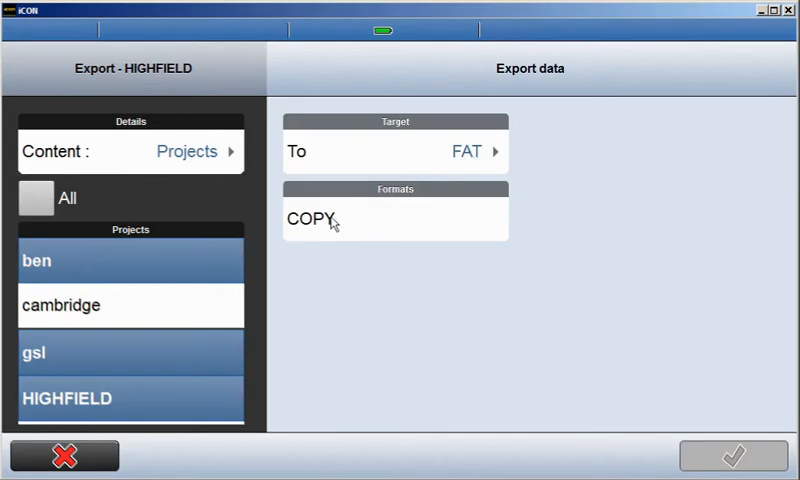
click(396, 220)
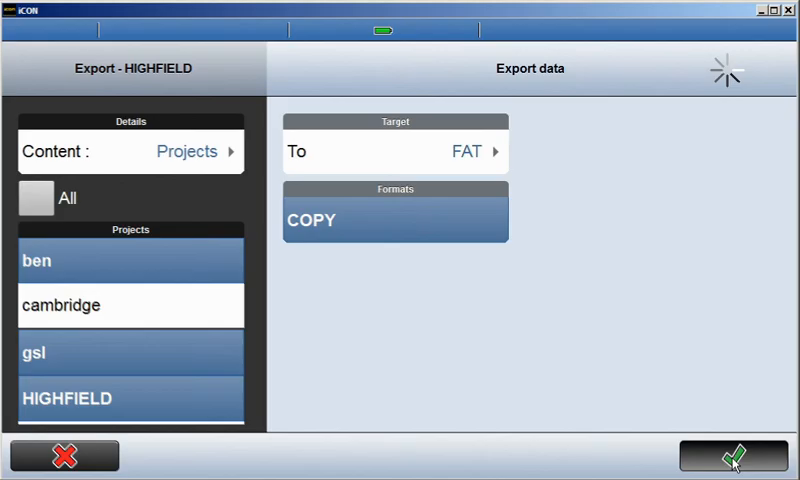
click(730, 456)
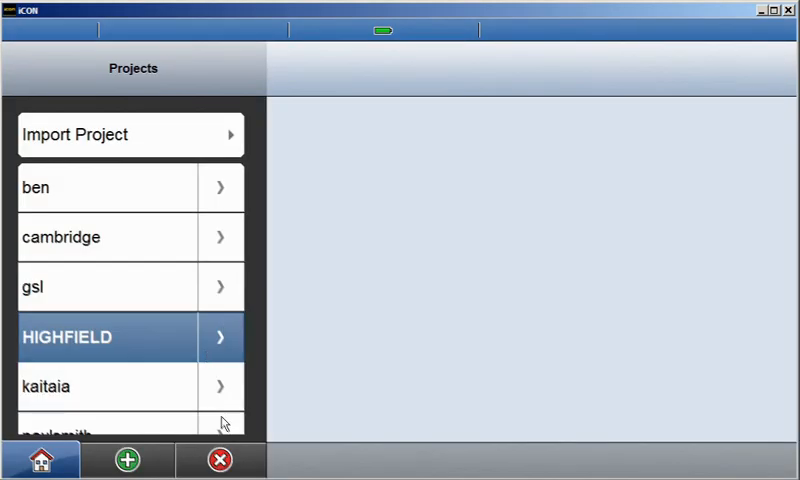
- Delete ben, gsl and HIGHFIELD from the tablet and confirm the notice
click(220, 460)
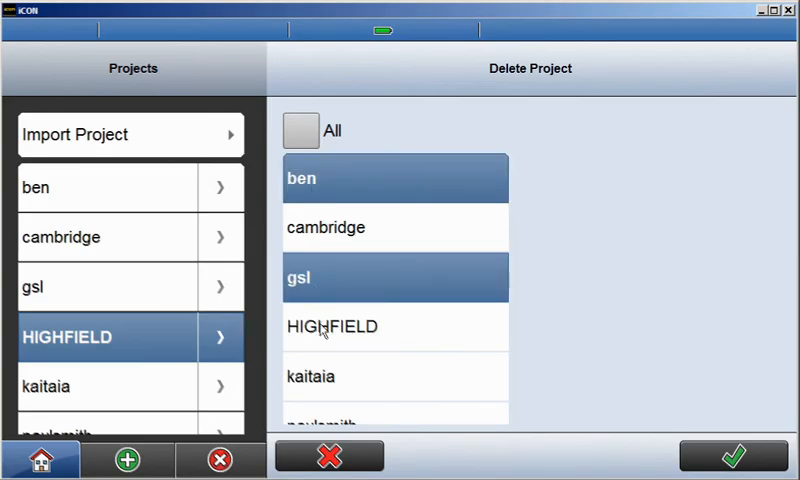
click(396, 326)
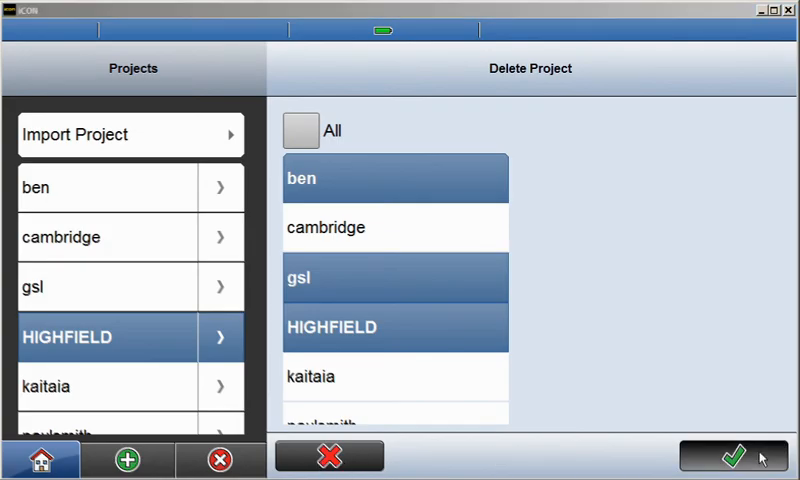
click(732, 456)
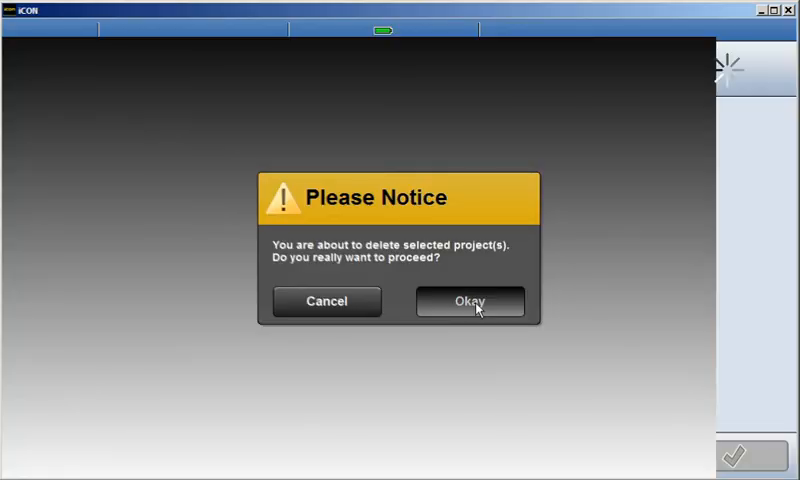
click(470, 300)
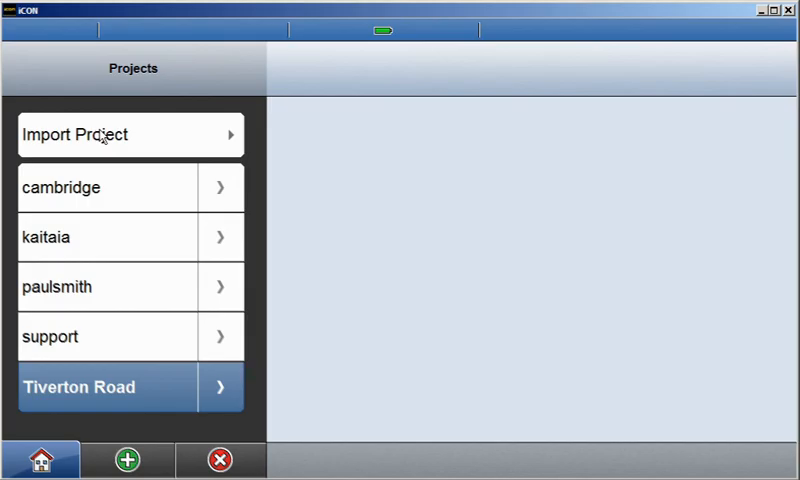
- Import project gsl from the FAT USB stick back into the project list
click(130, 134)
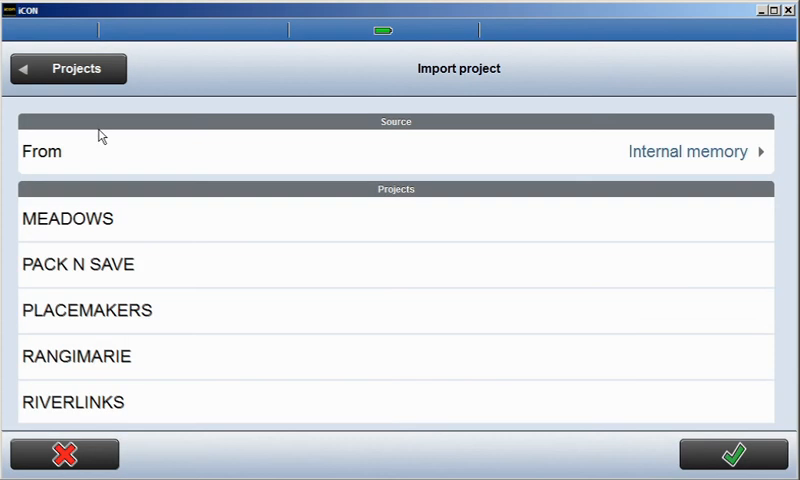
click(690, 152)
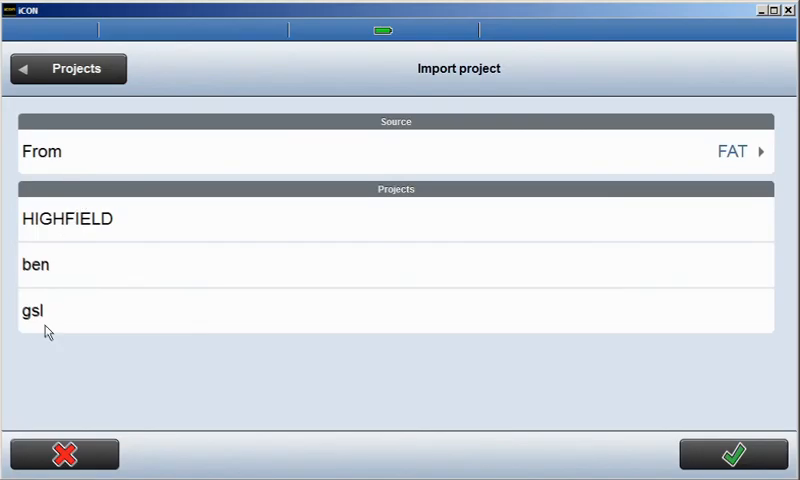
click(36, 264)
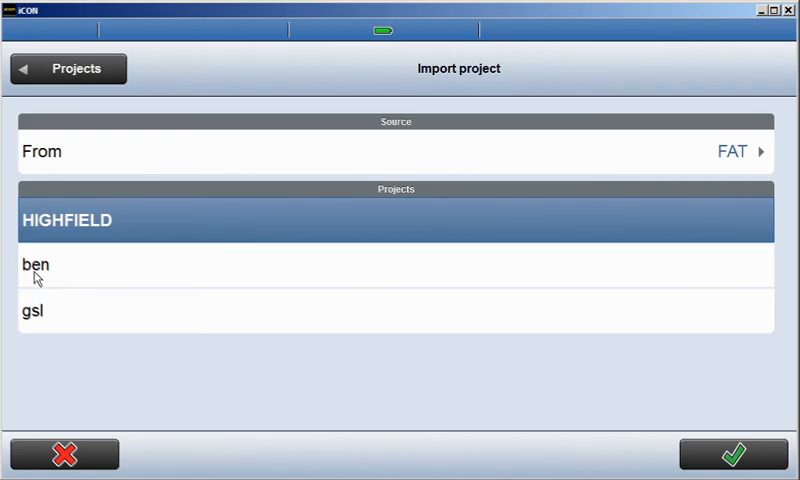
click(36, 264)
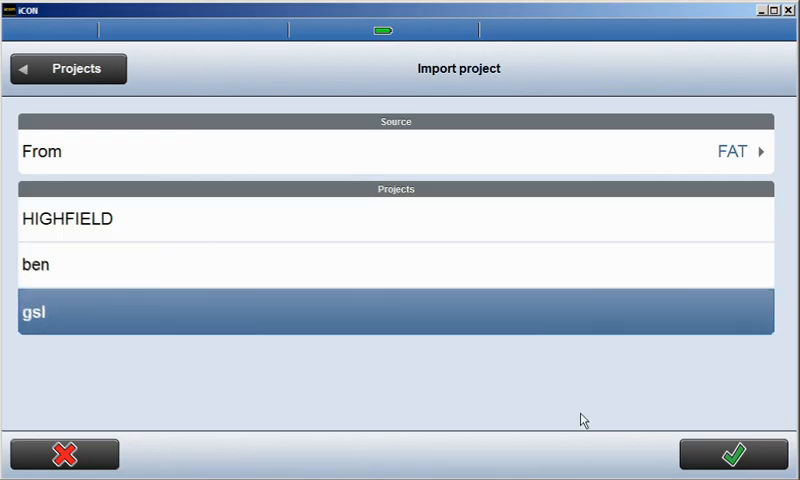
mouse_move(500, 284)
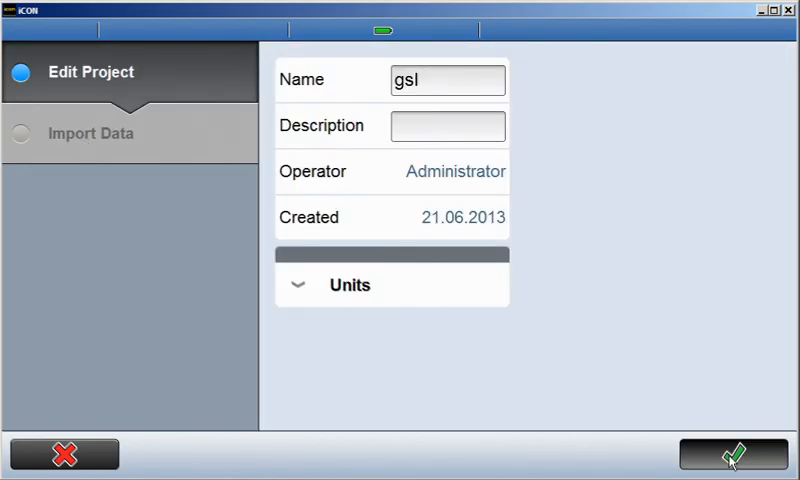
click(730, 454)
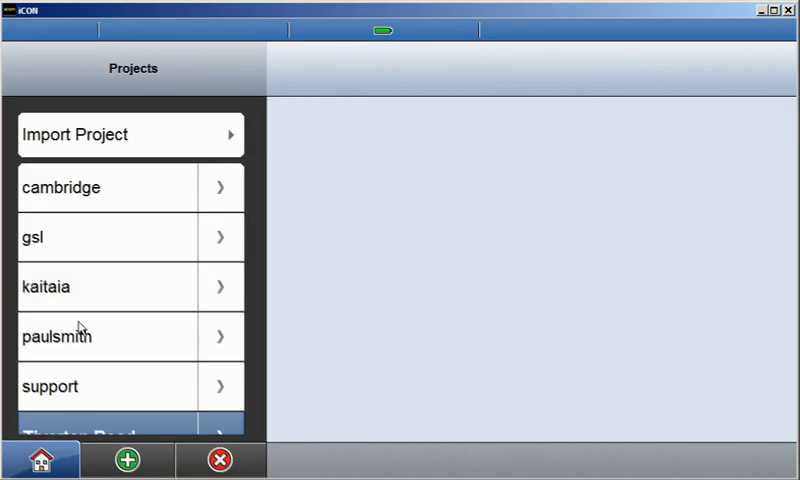
- Select gsl so Home shows Proj: gsl, Job: Default
click(100, 238)
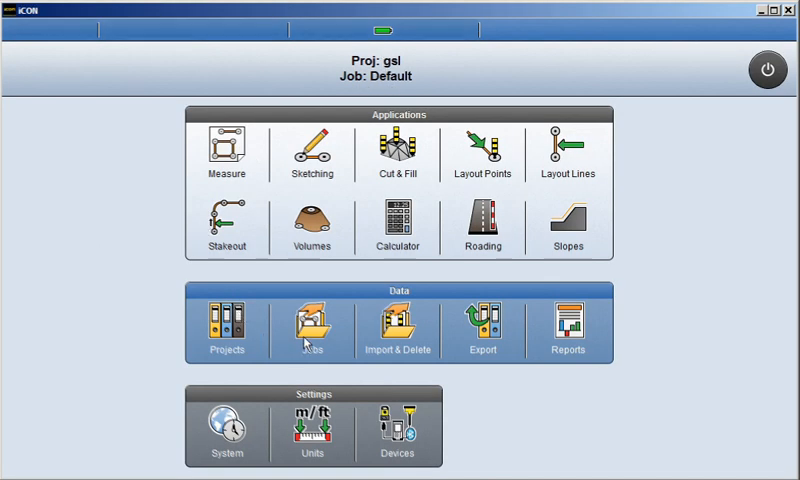
mouse_move(62, 412)
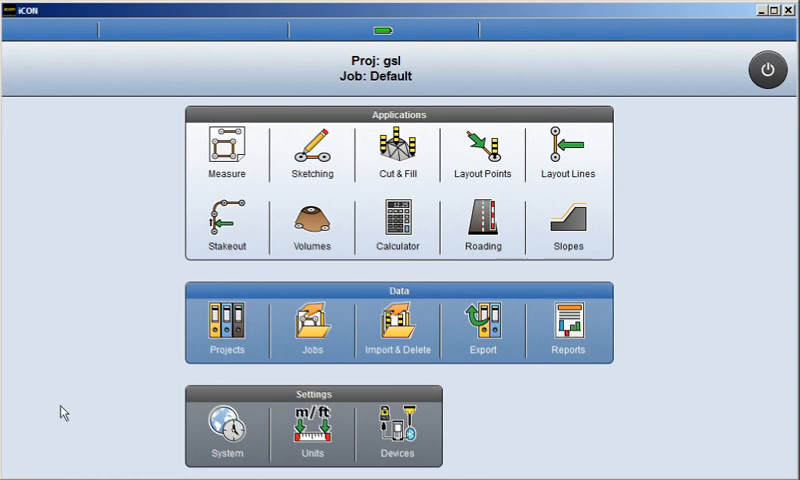